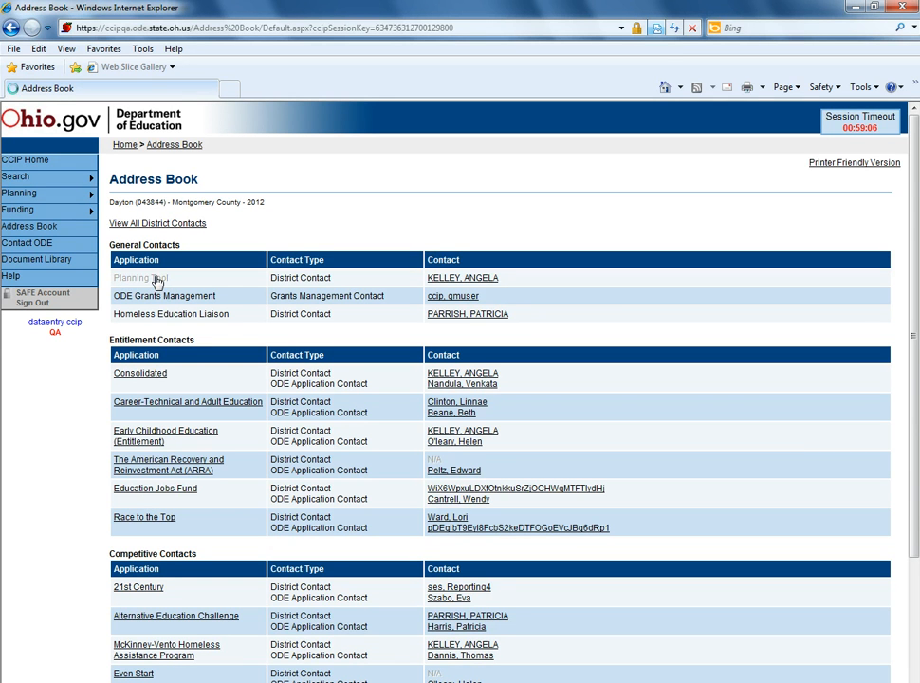
Choose a Planning Tool contact from the available people list.
click(140, 278)
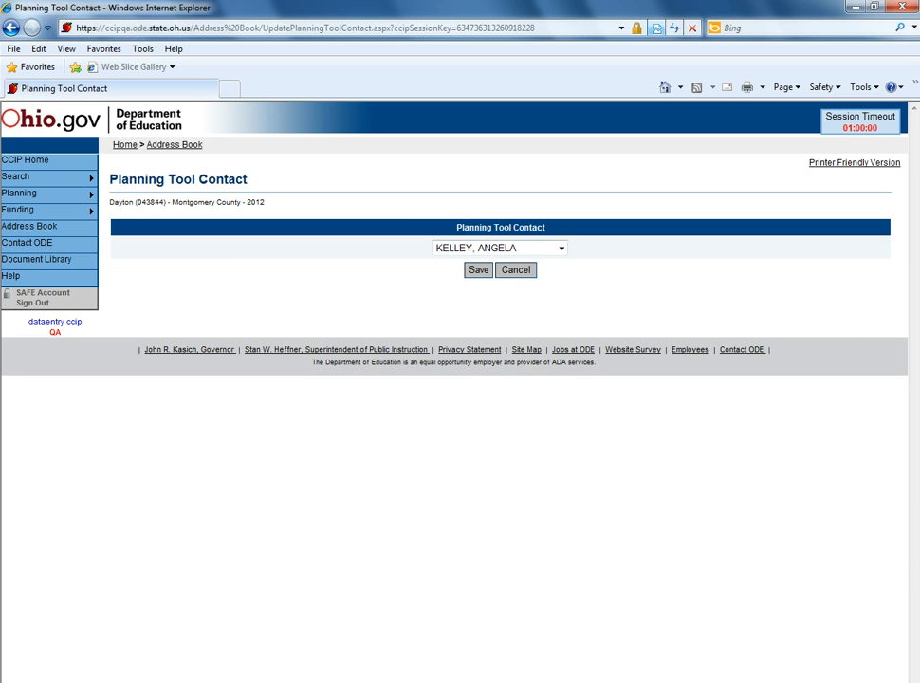
click(561, 247)
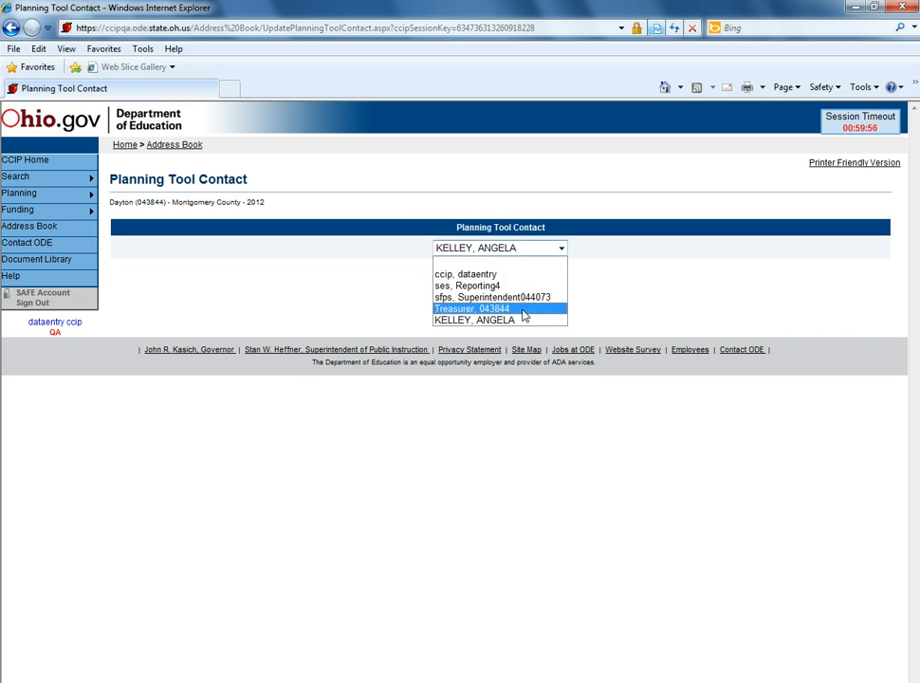
click(500, 320)
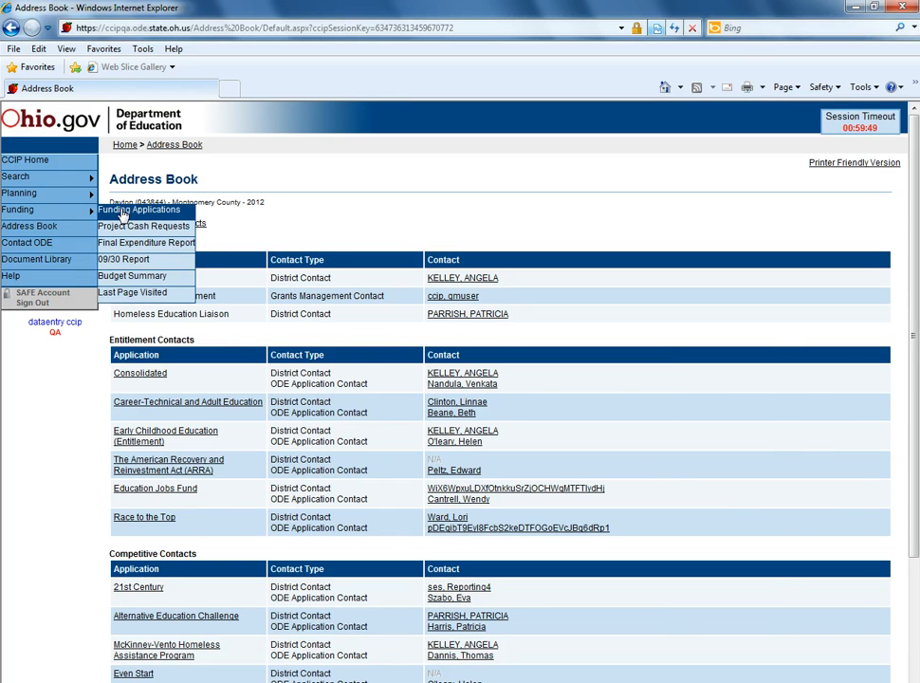
Open the Contacts section of the 2012 Consolidated funding application.
click(139, 209)
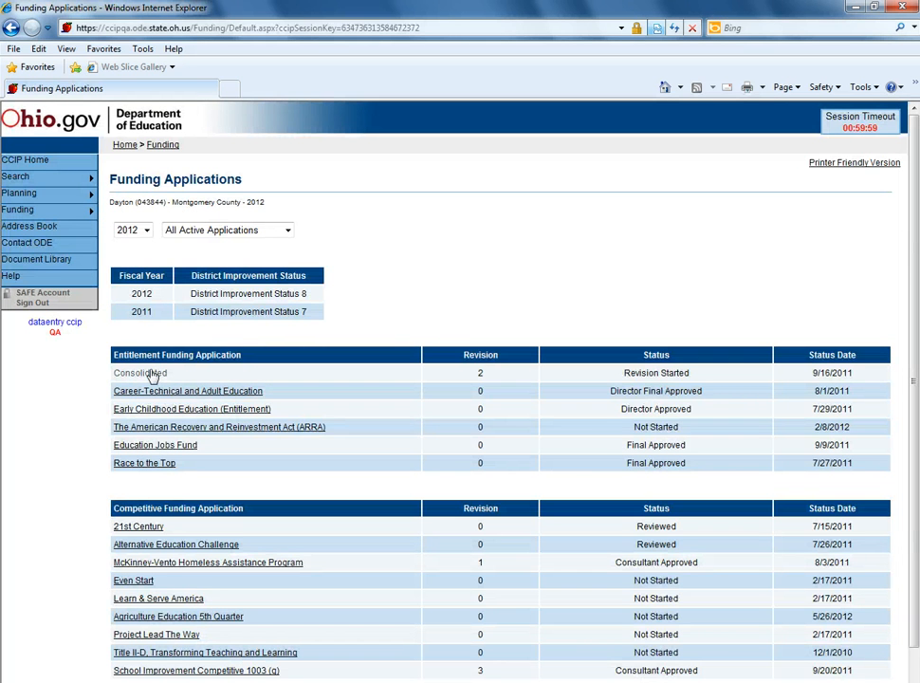
click(139, 372)
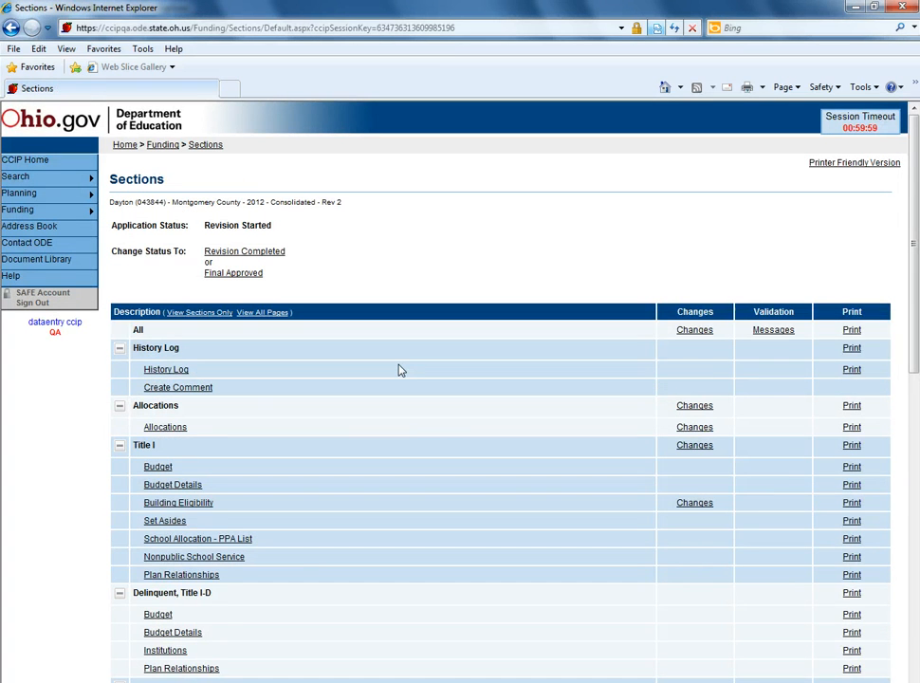
scroll(down, 3)
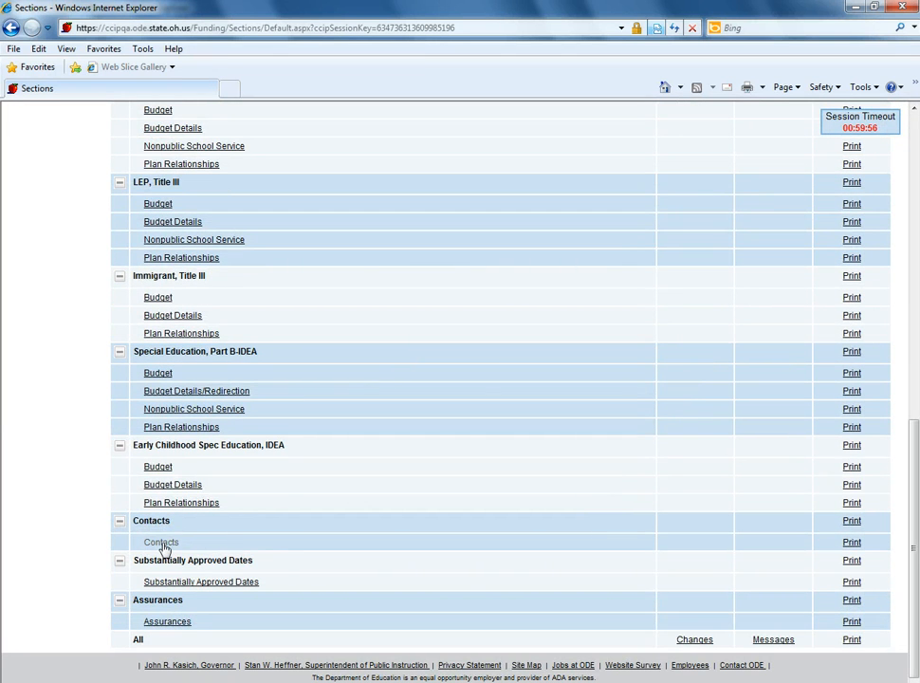
click(162, 542)
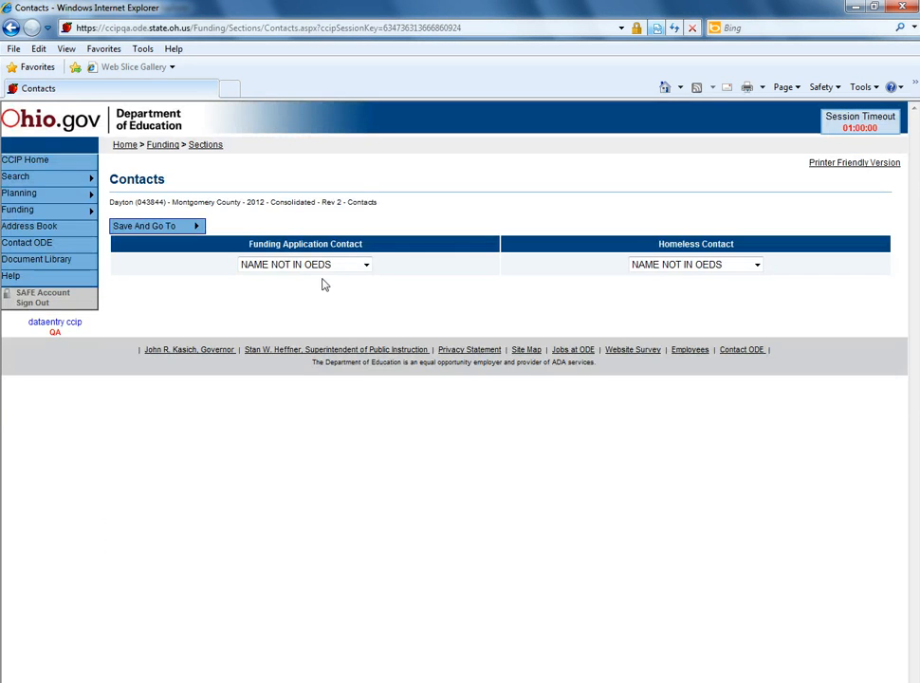
Review Funding Application and Homeless contact lists, keep both 'NAME NOT IN OEDS', return to Address Book.
click(366, 264)
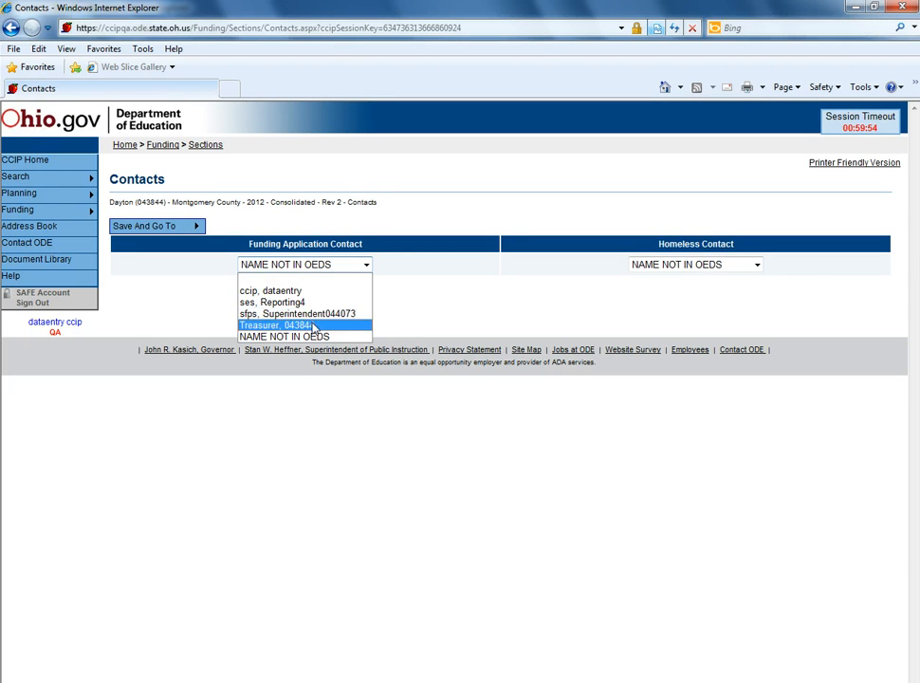
mouse_move(276, 302)
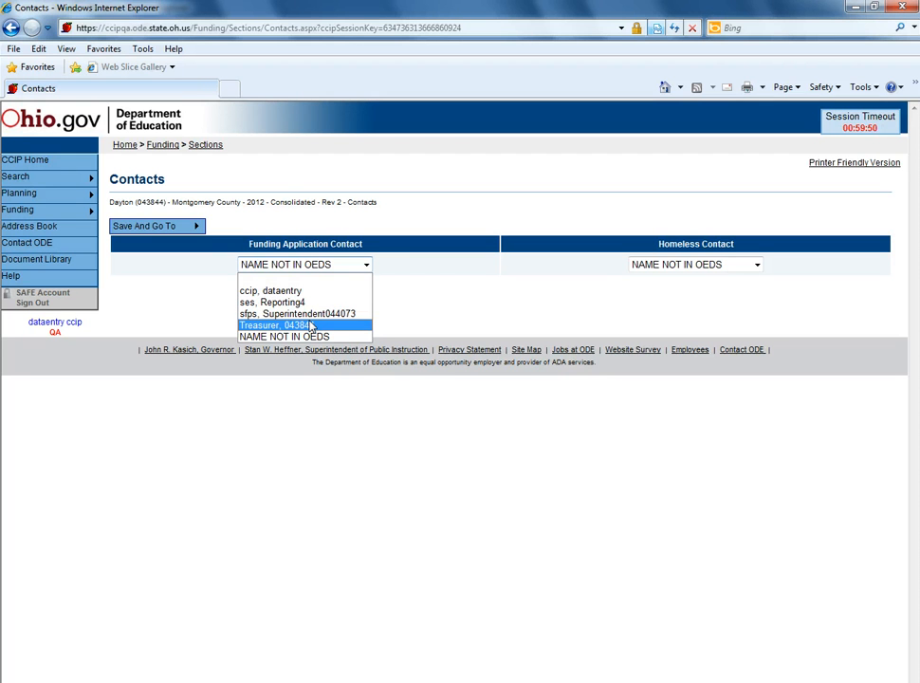
click(304, 264)
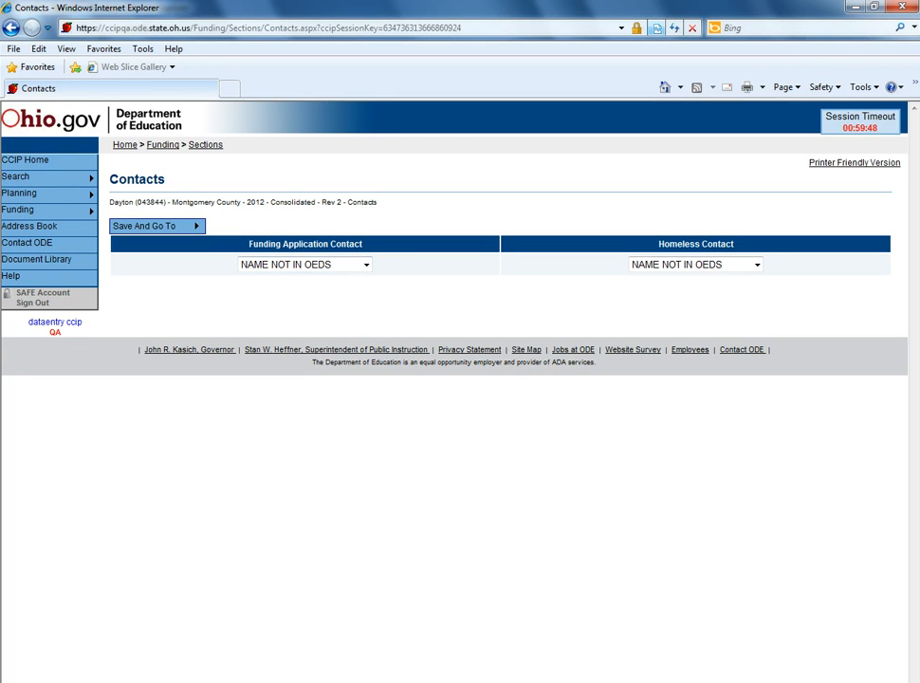
mouse_move(649, 311)
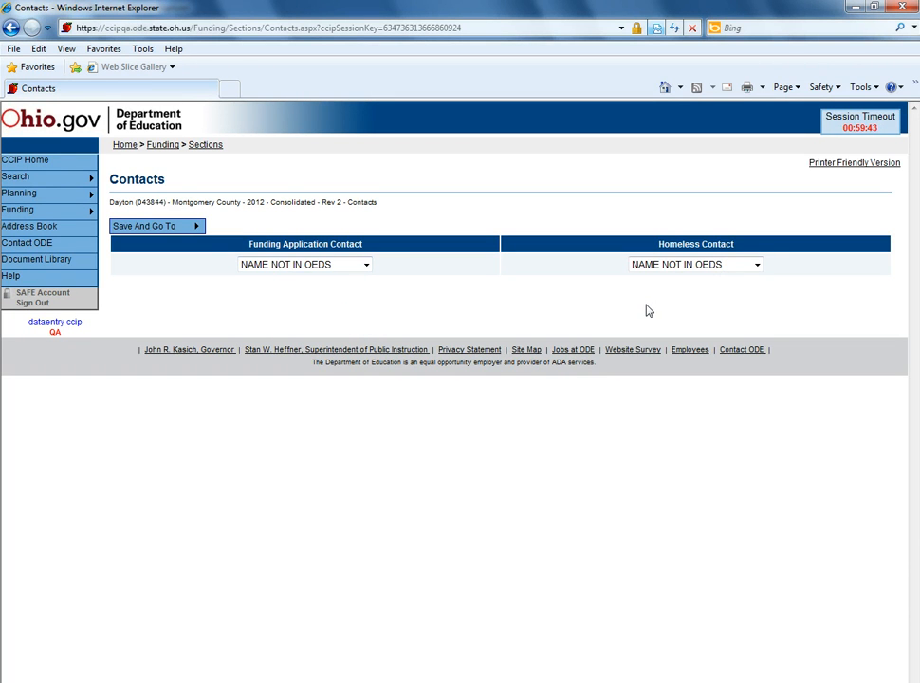
click(756, 265)
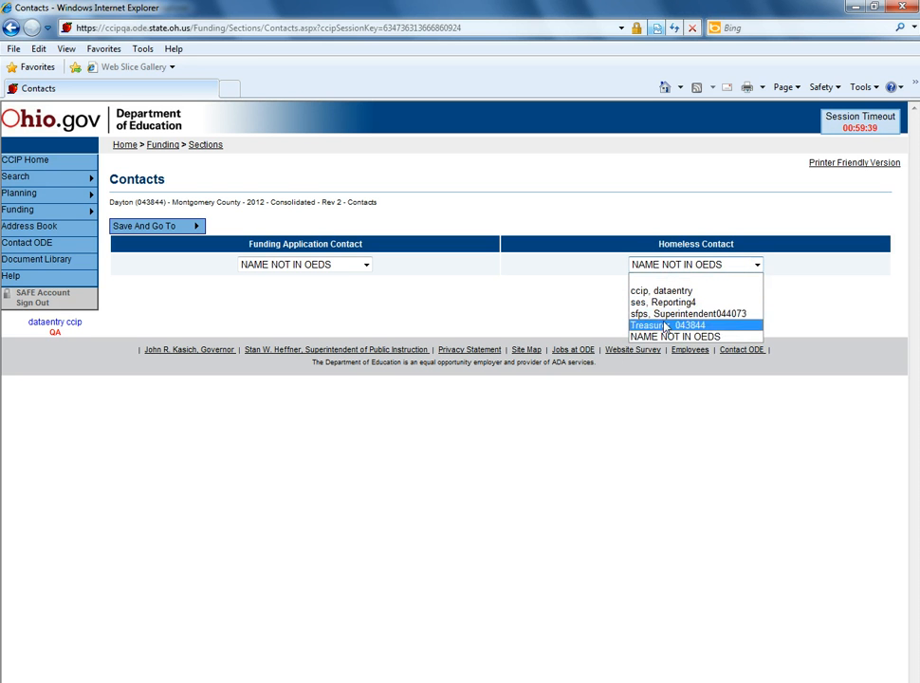
click(675, 337)
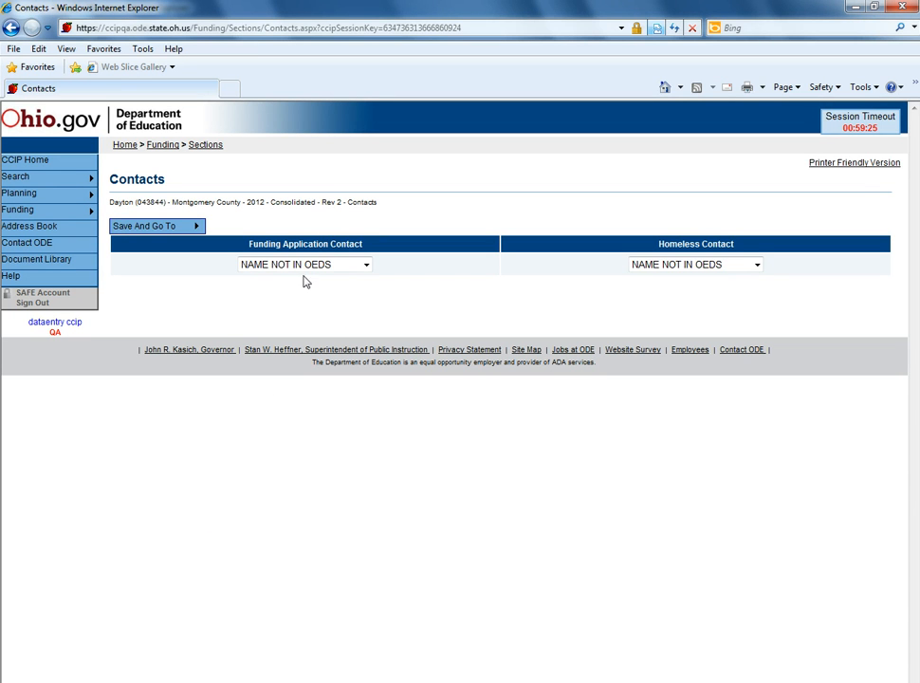
double_click(330, 203)
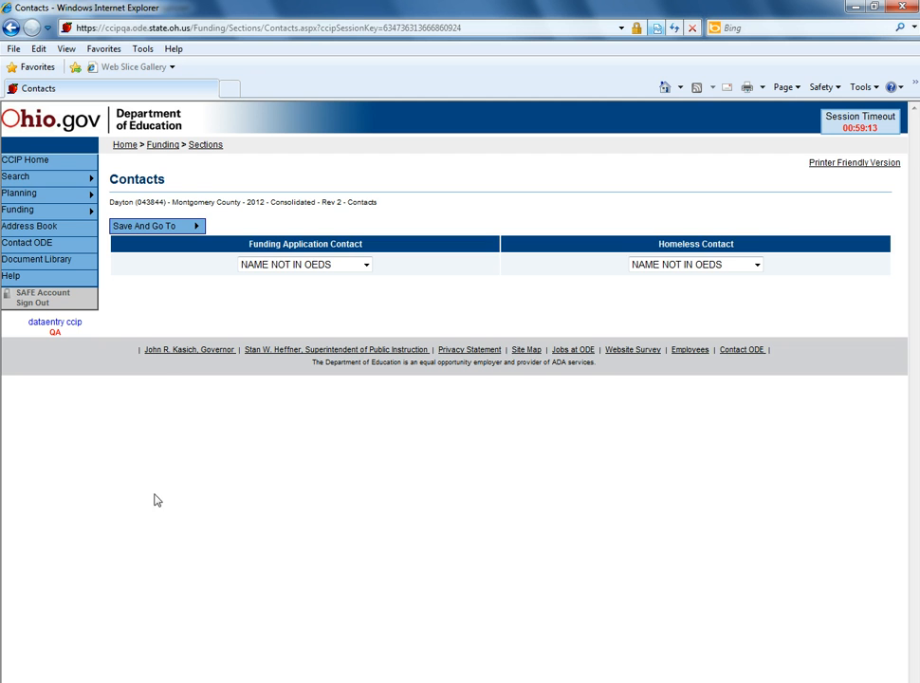
click(30, 226)
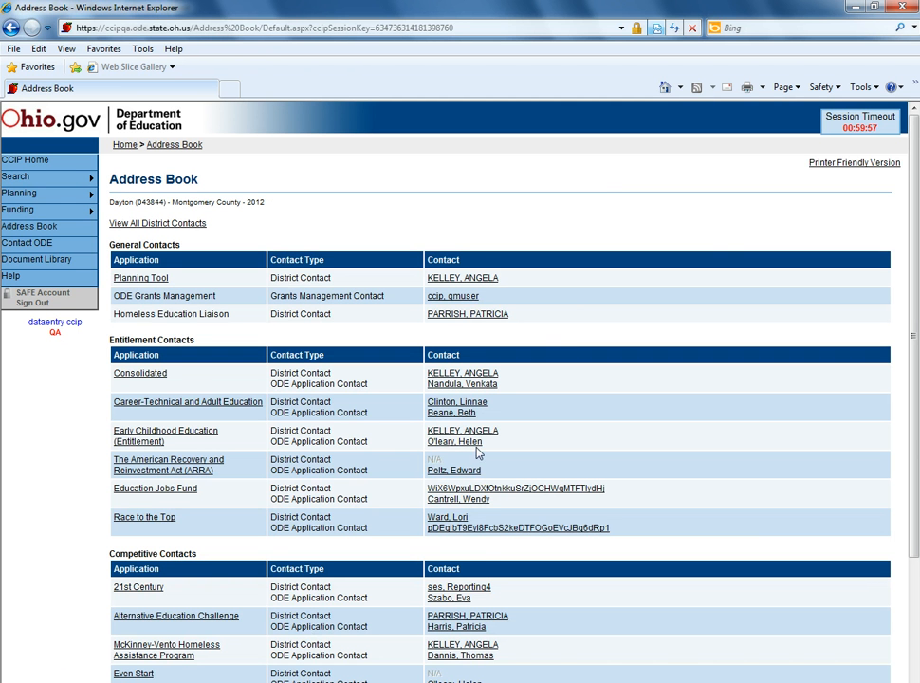
click(453, 470)
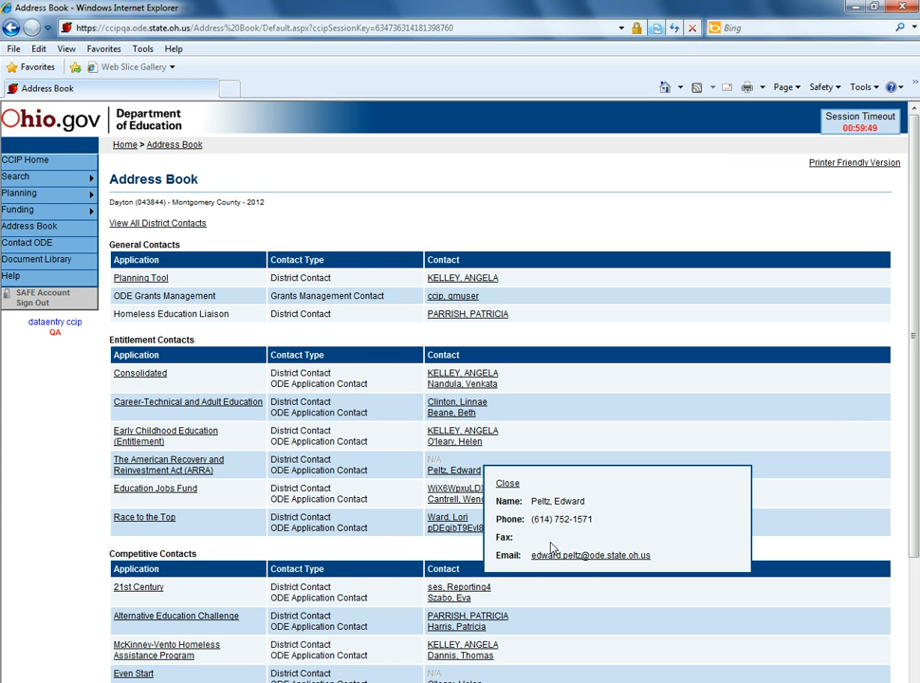
click(508, 483)
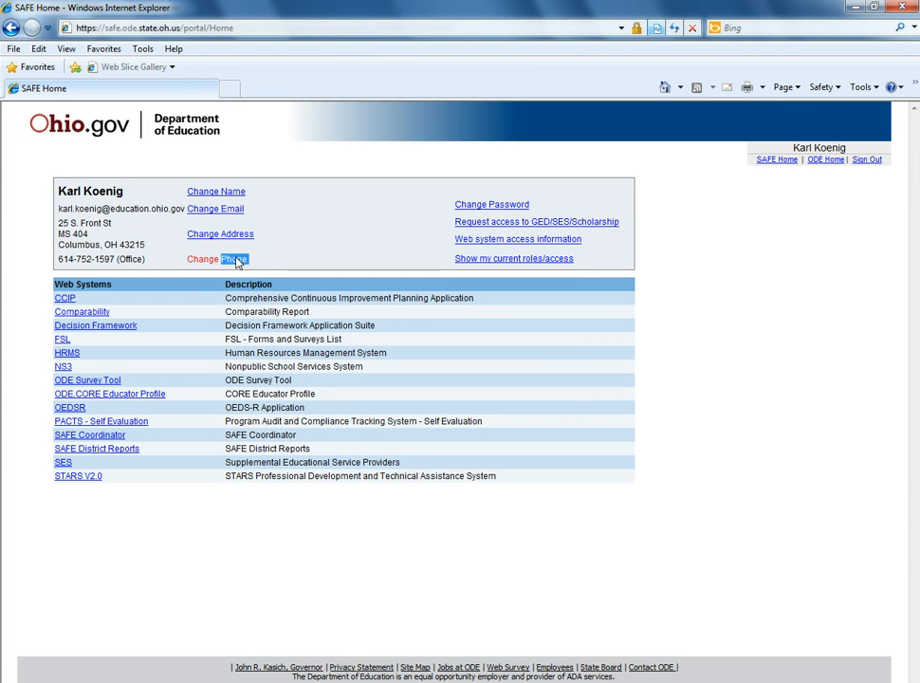
mouse_move(238, 233)
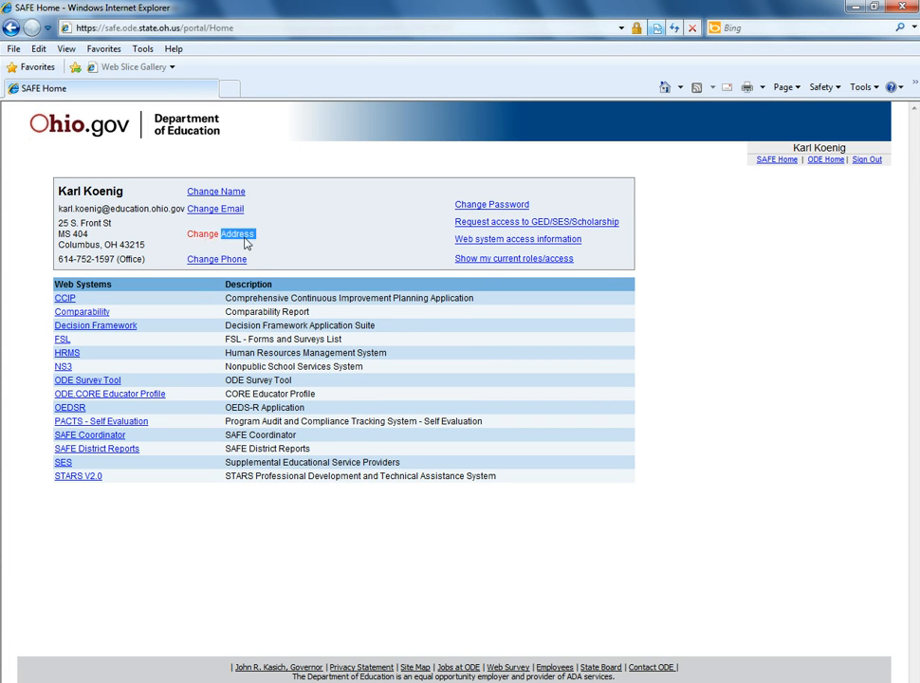
mouse_move(215, 208)
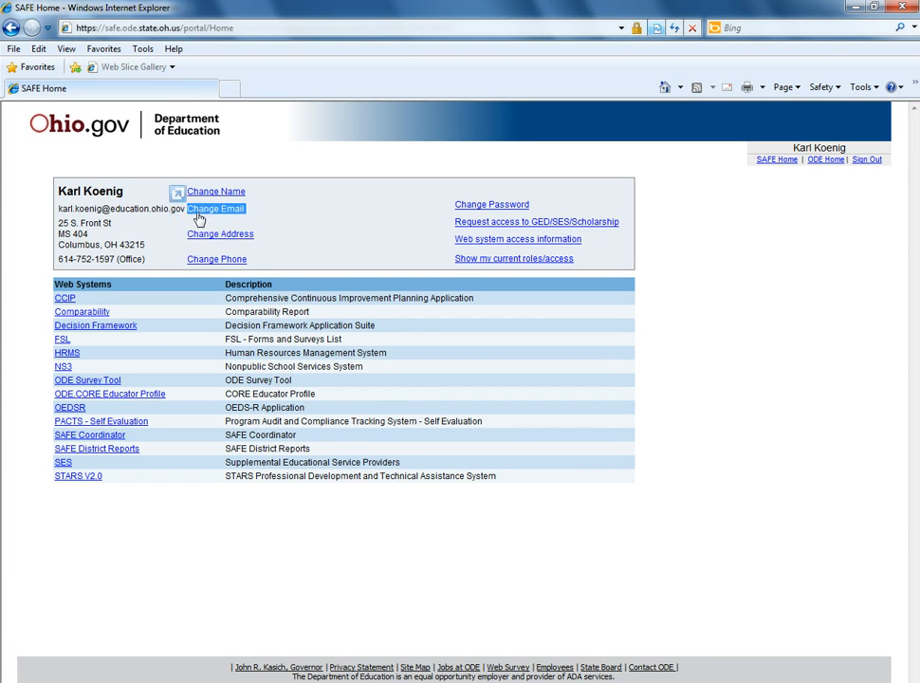
mouse_move(242, 596)
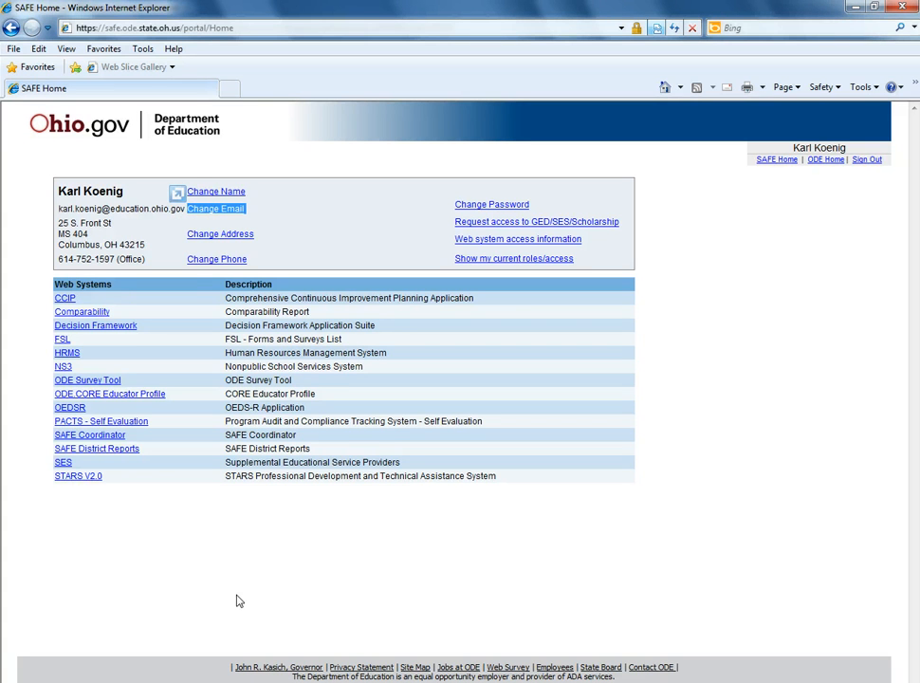
mouse_move(215, 191)
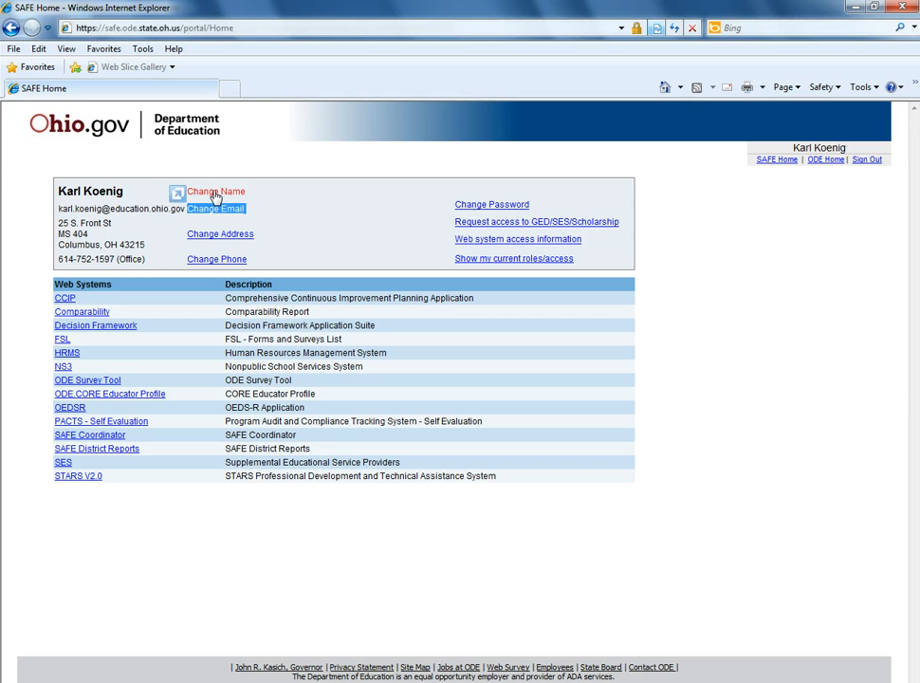